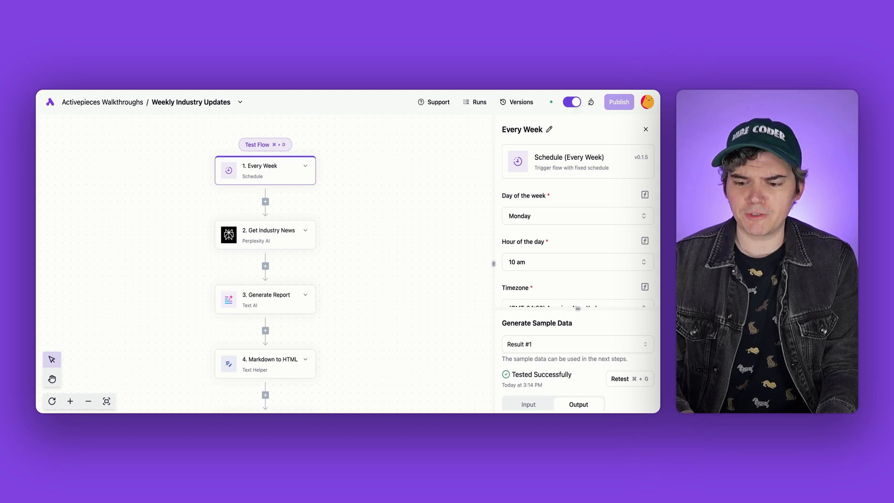
pyautogui.moveTo(552, 243)
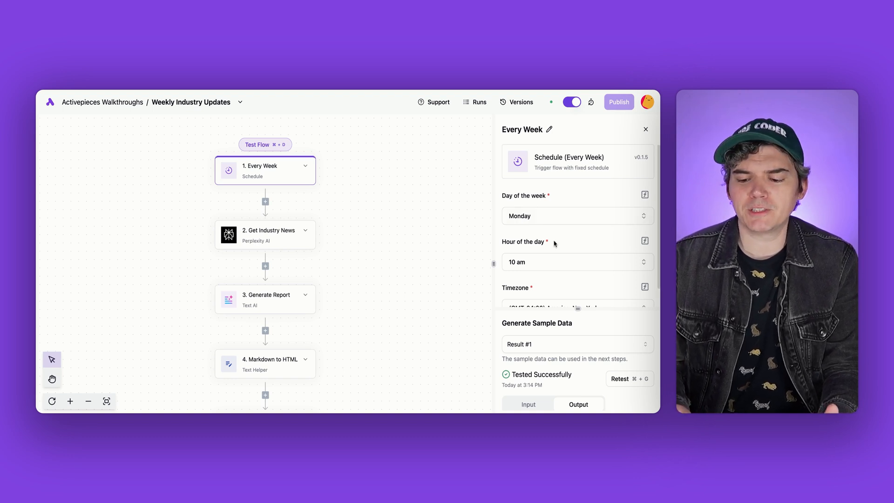
pyautogui.moveTo(552, 250)
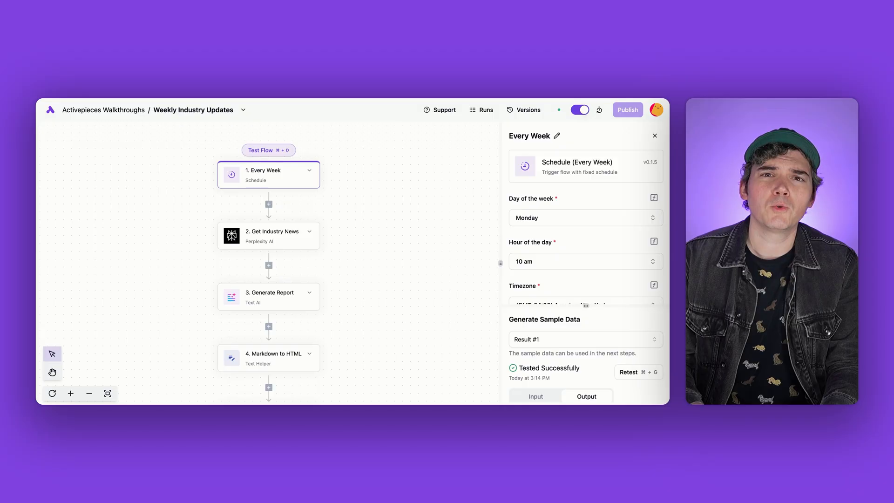
# Review the Get Industry News question asking Perplexity for past-week AI and automation news.
pyautogui.click(268, 234)
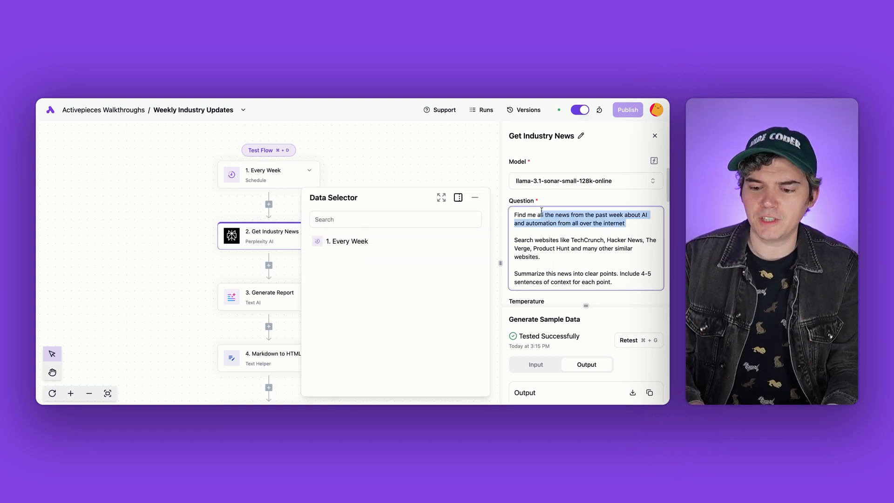
pyautogui.click(626, 222)
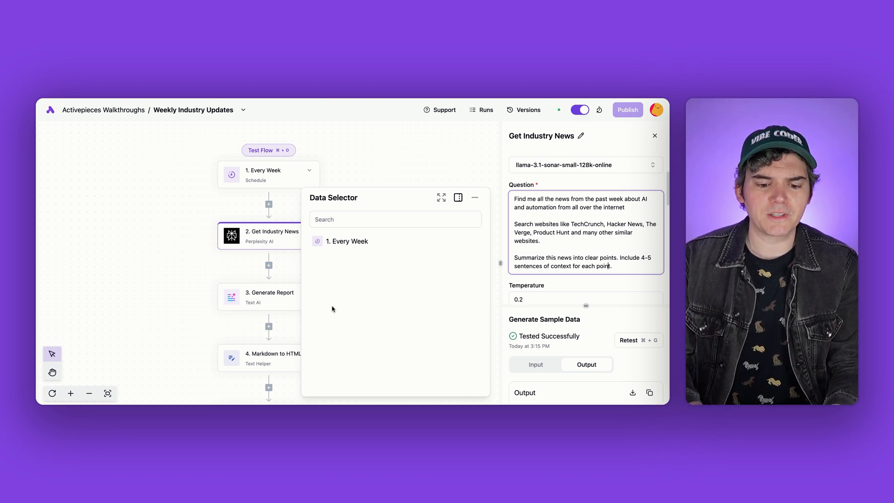
# Review the Generate Report prompt, then the Markdown to HTML step using GitHub-flavored markdown.
pyautogui.click(268, 296)
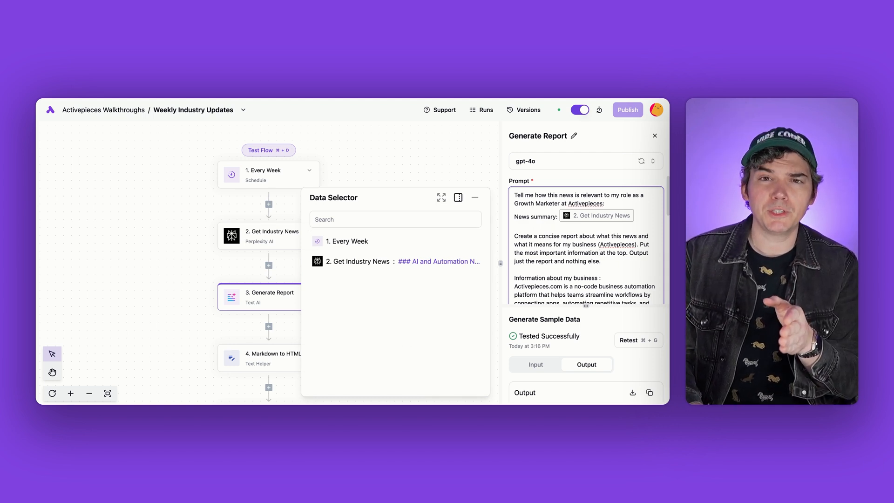
pyautogui.click(265, 303)
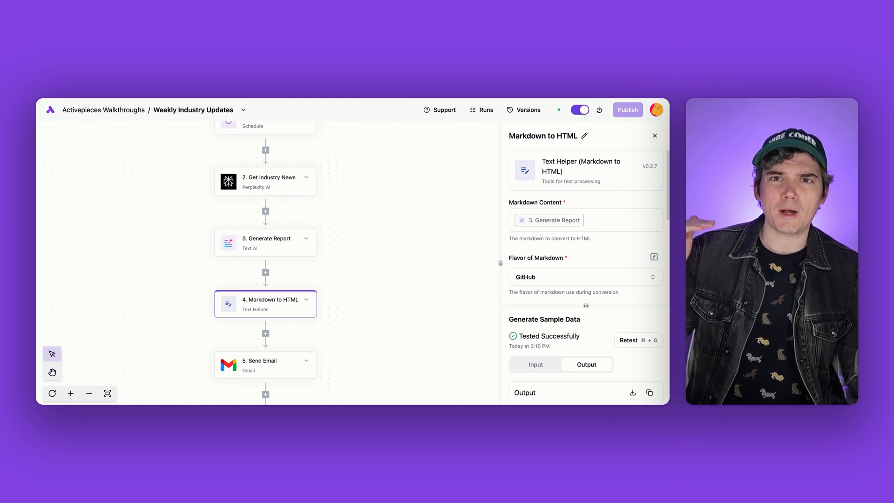
# Review the Gmail Send Email step's subject 'Weekly Industry Update', HTML body type and body.
pyautogui.click(265, 365)
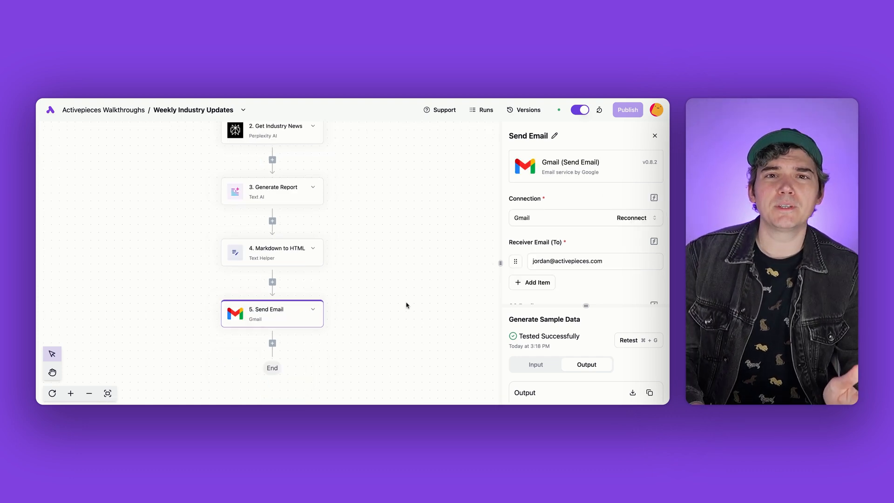
pyautogui.moveTo(595, 229)
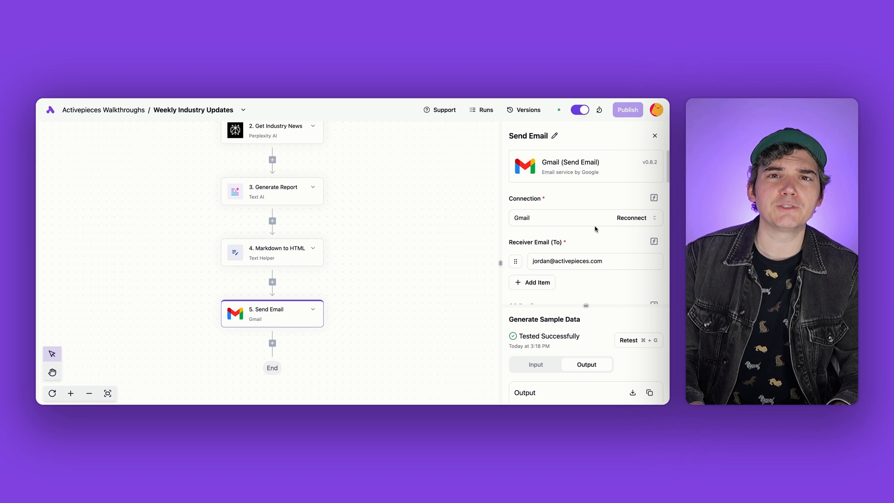
pyautogui.scroll(-3)
pyautogui.write('Weekly Industry Update')
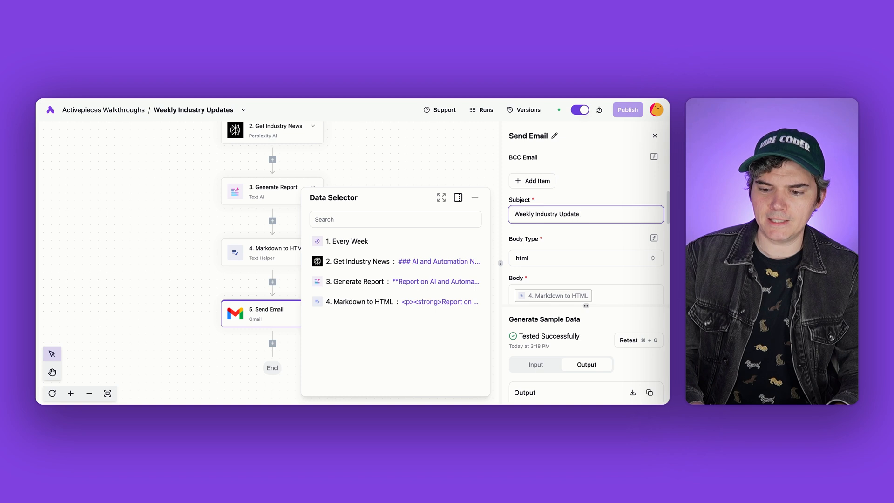
pyautogui.write('Spicy')
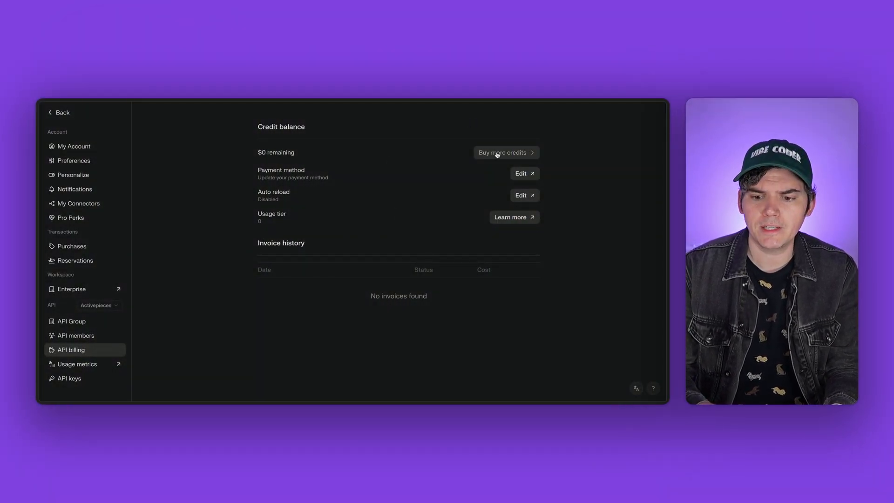
# Check Perplexity API credits, then start reconnecting the Perplexity AI connection with a new key.
pyautogui.click(502, 151)
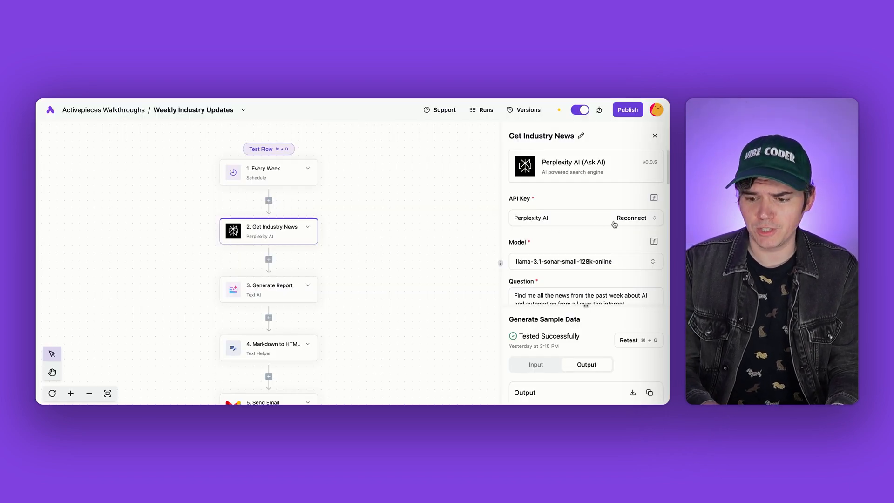
pyautogui.click(631, 217)
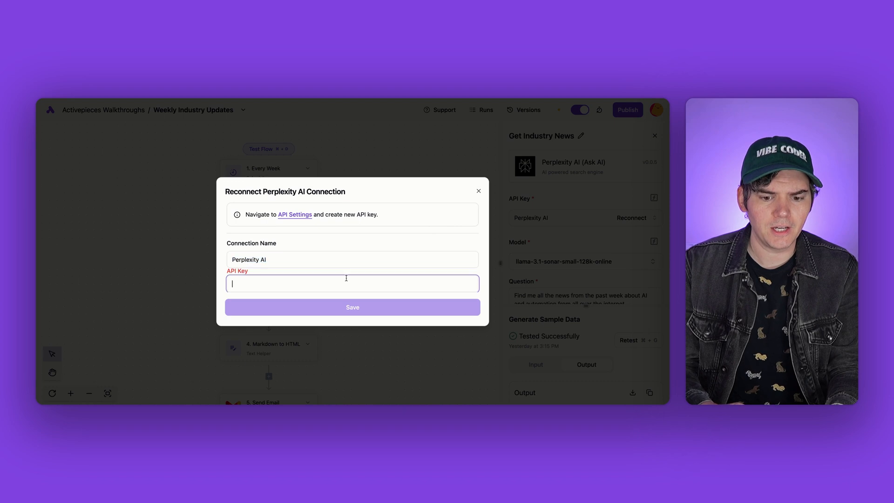